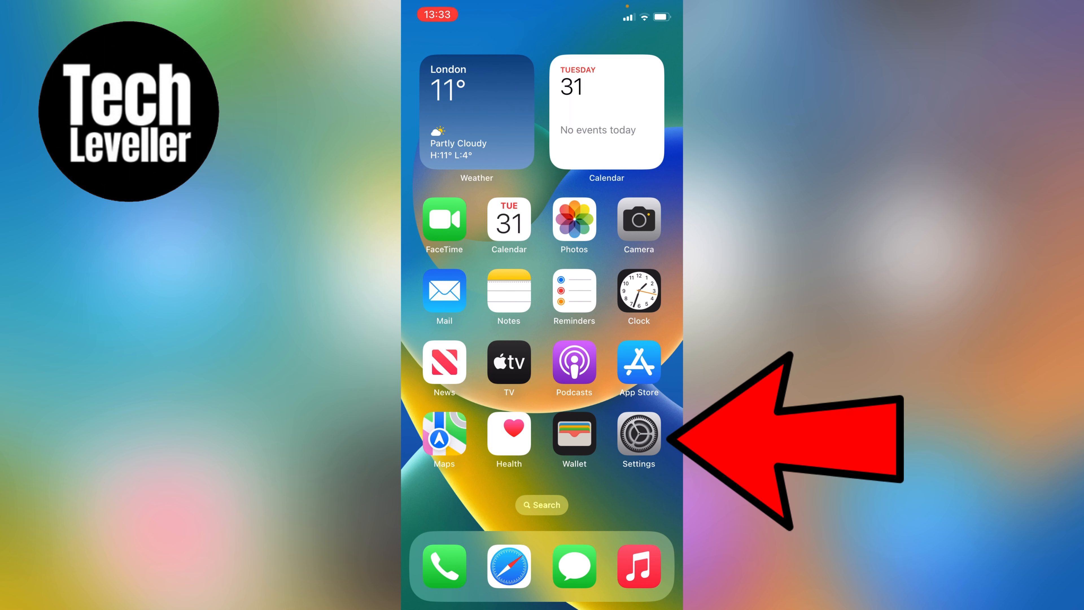
Step: Launch Settings from the home screen and scroll to the Messages entry
left_click(637, 428)
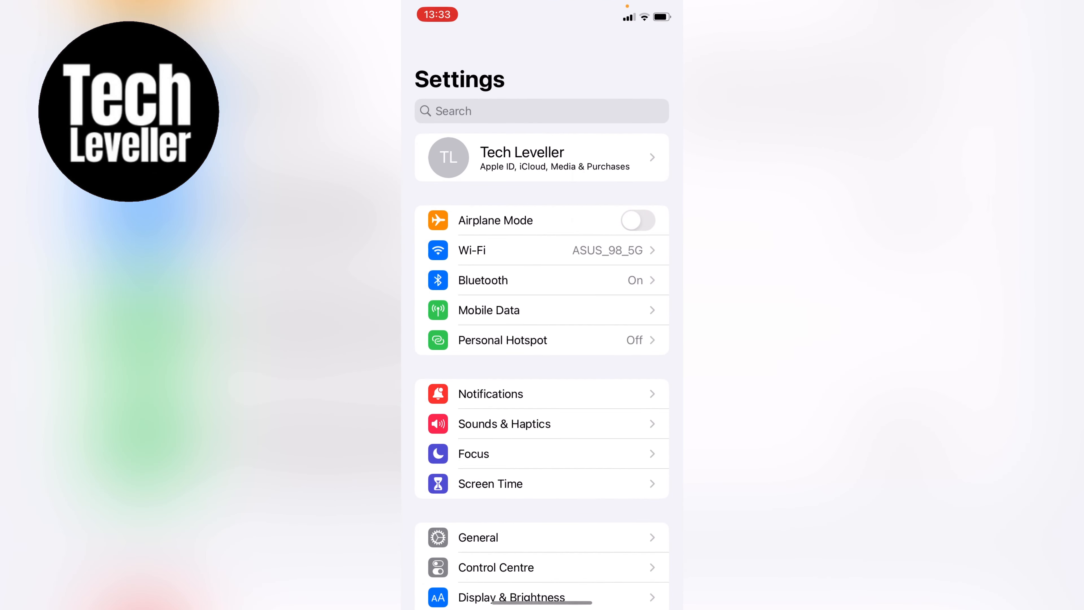
scroll("down", 3)
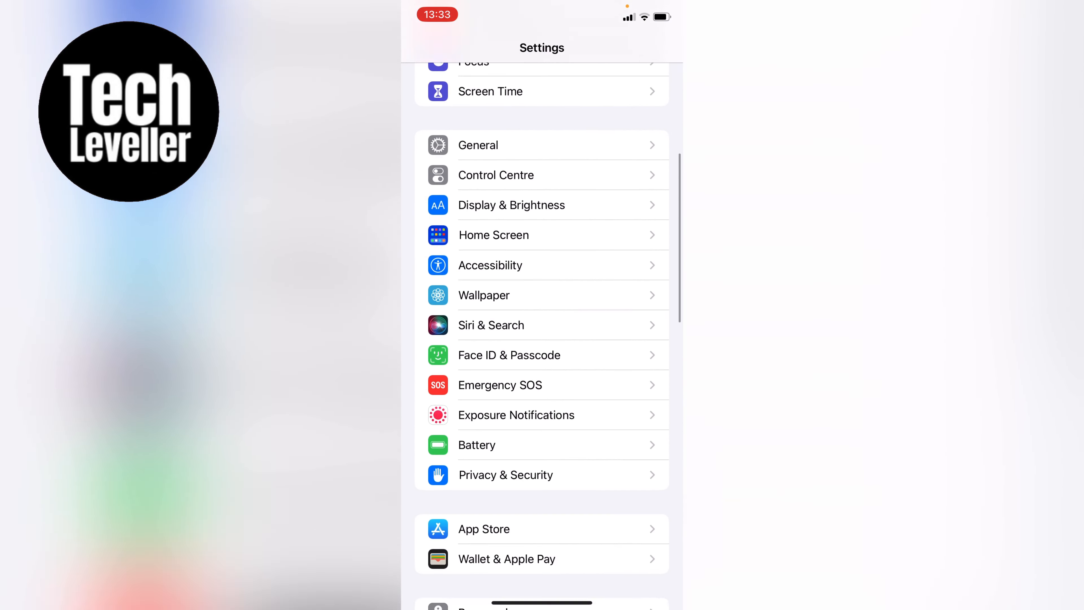
scroll("down", 3)
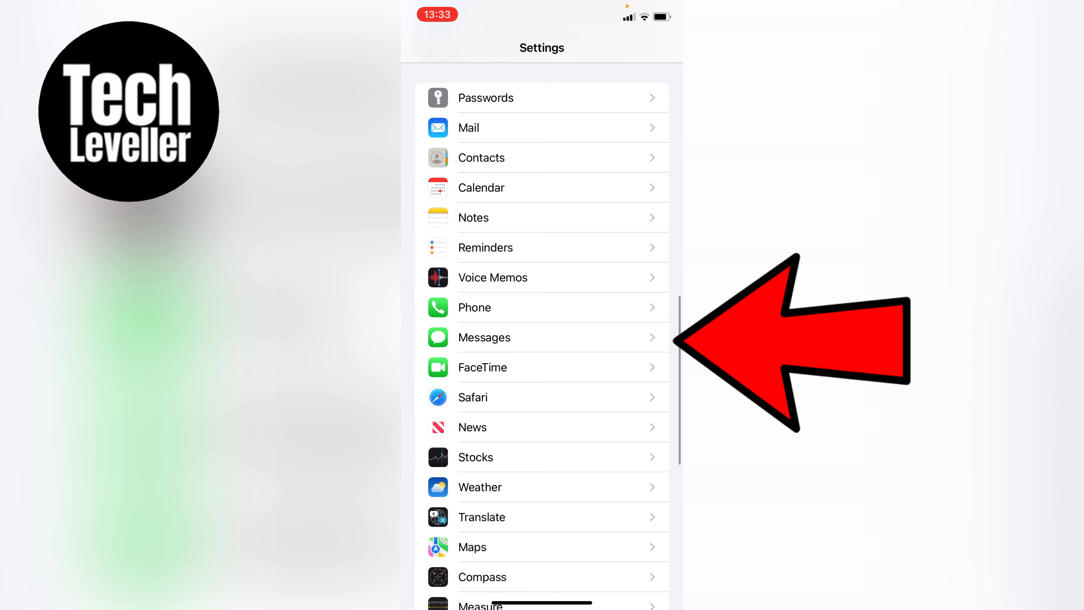
Step: Enter Messages settings and scroll to Message History showing Keep Messages at 30 Days
left_click(484, 337)
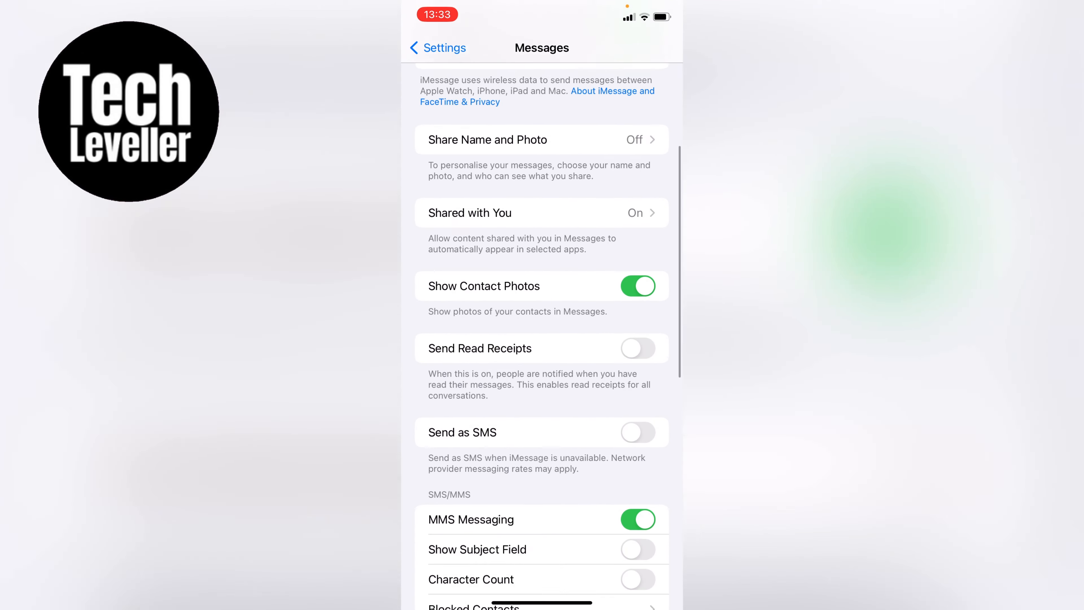
scroll("down", 3)
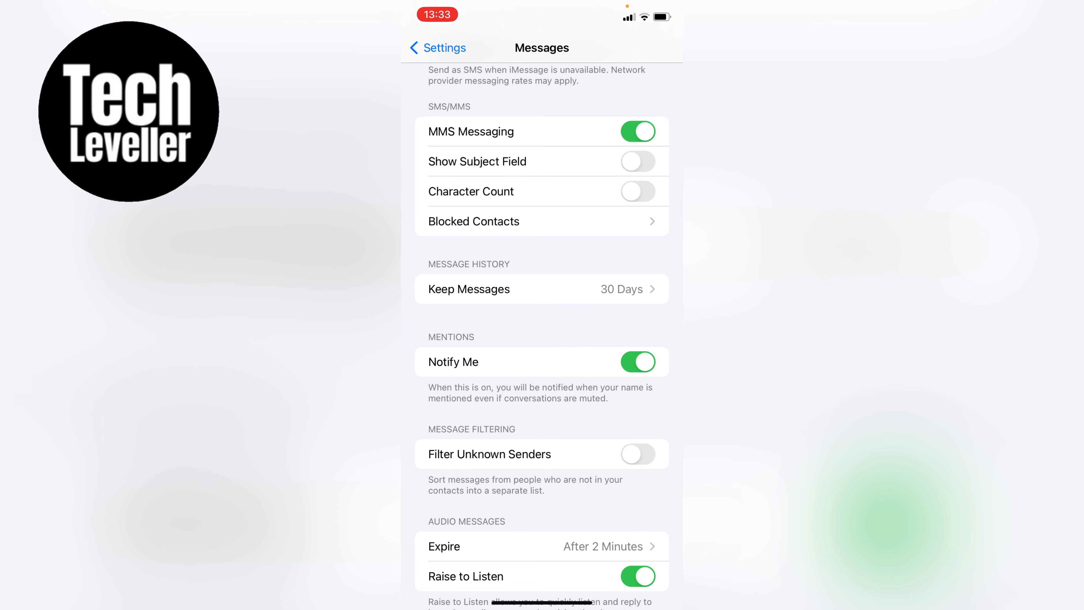
Step: Set Keep Messages to Forever instead of 30 Days
left_click(541, 289)
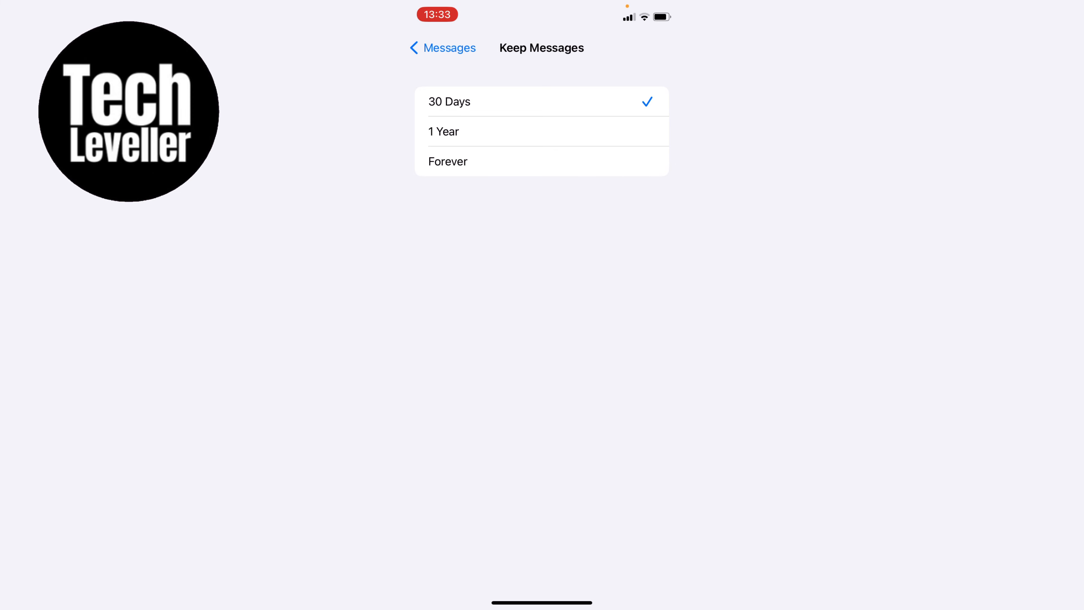
left_click(447, 161)
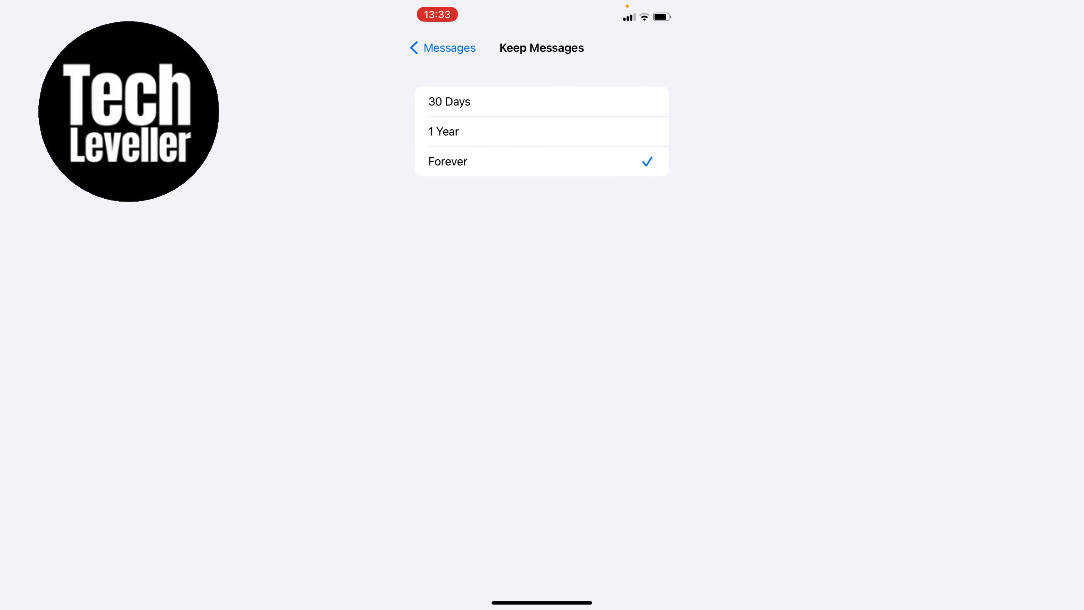